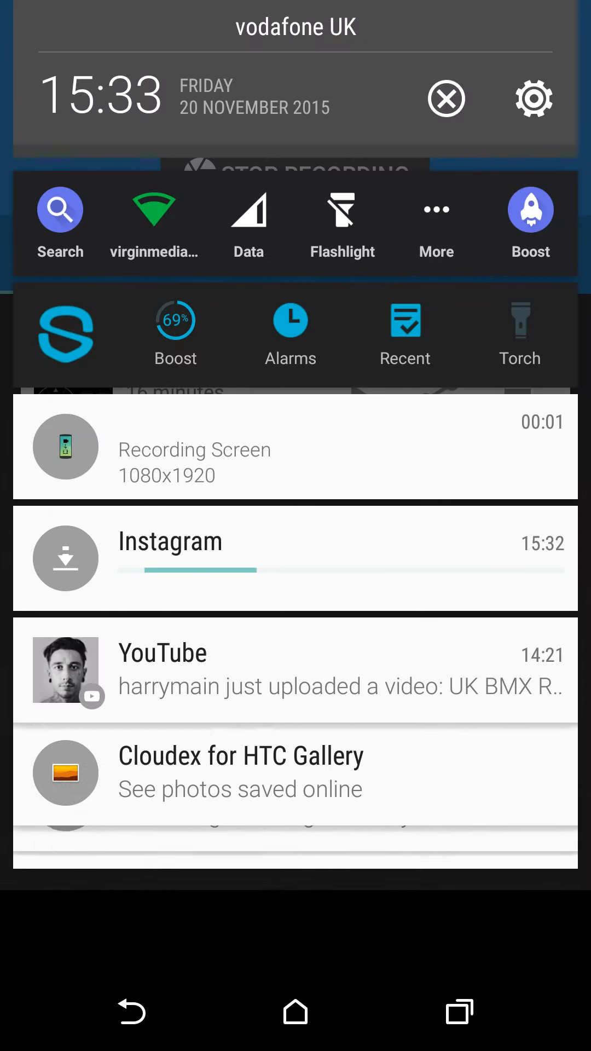
- Dismiss the notification shade to bring the Pokémon LeafGreen emulator back into view
{"action": "scroll", "scroll_direction": "down", "scroll_amount": 3}
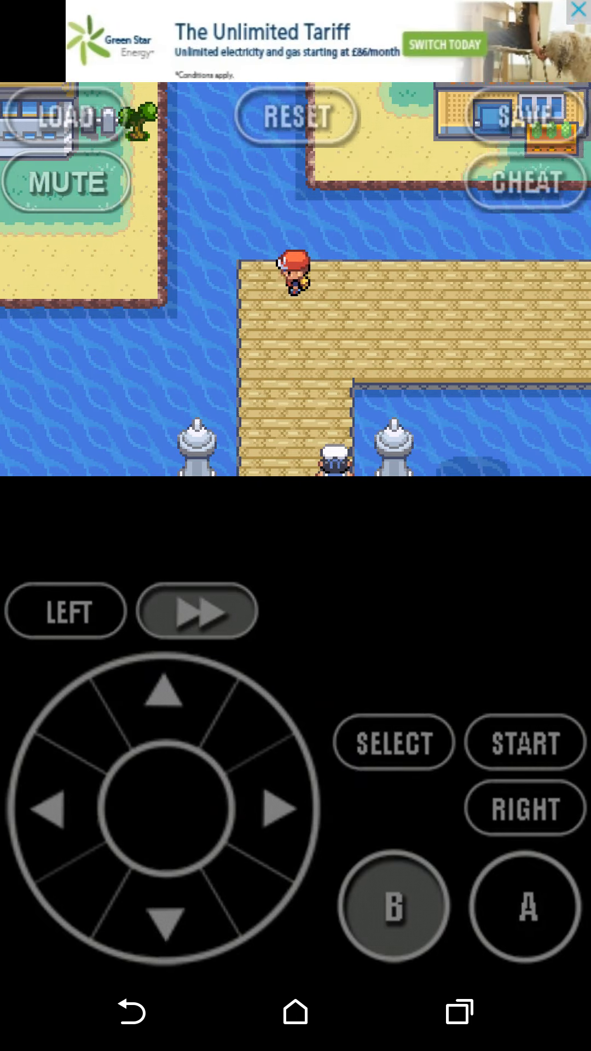
- Show the Tri-Pass to the pier attendant and use Surf from the party to enter the water
{"action": "left_click", "coordinate": [525, 905]}
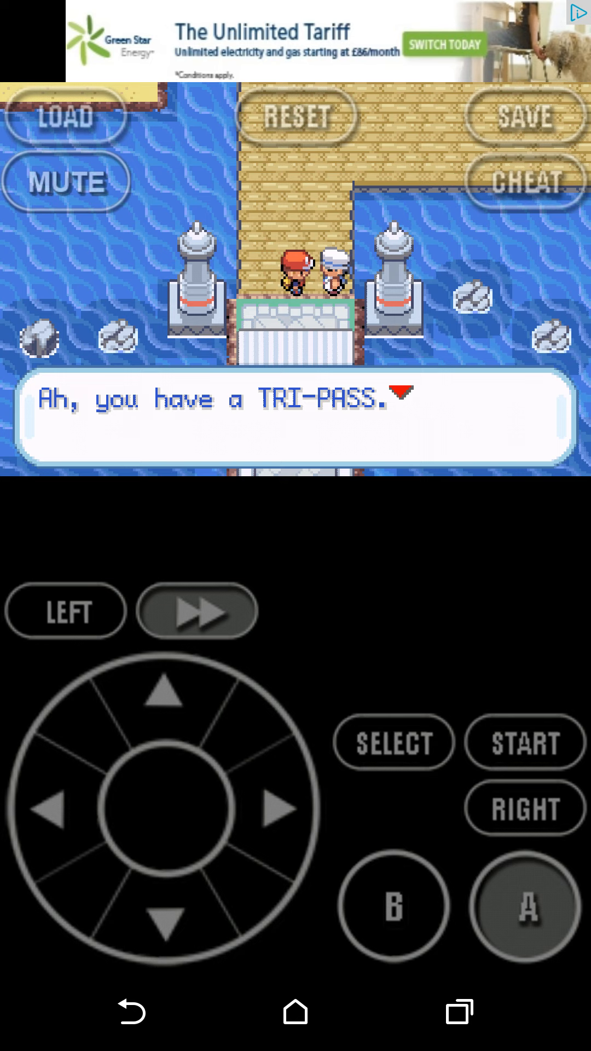
{"action": "left_click", "coordinate": [523, 907]}
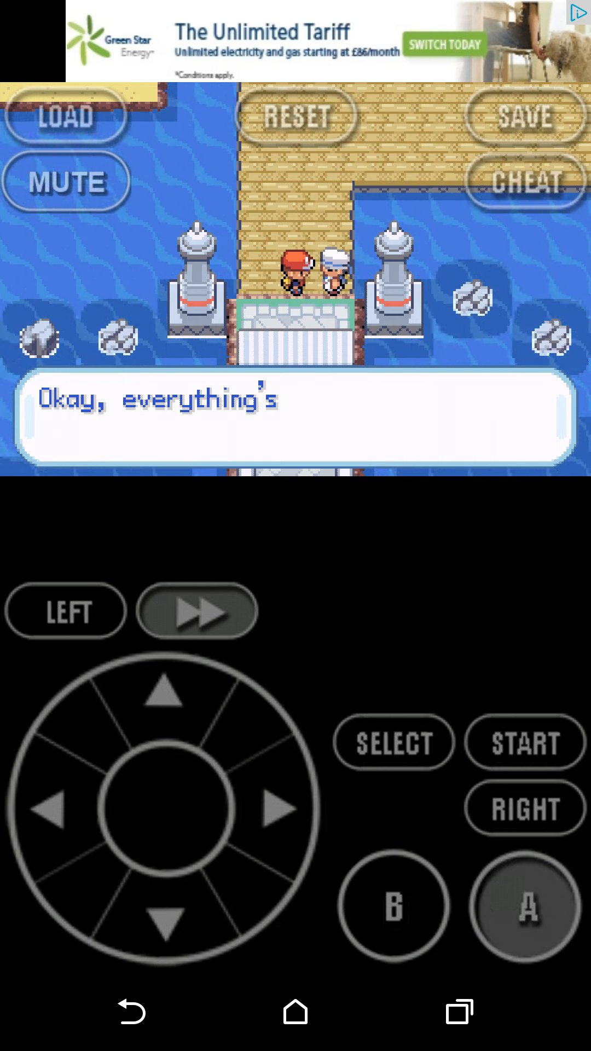
{"action": "left_click", "coordinate": [524, 906]}
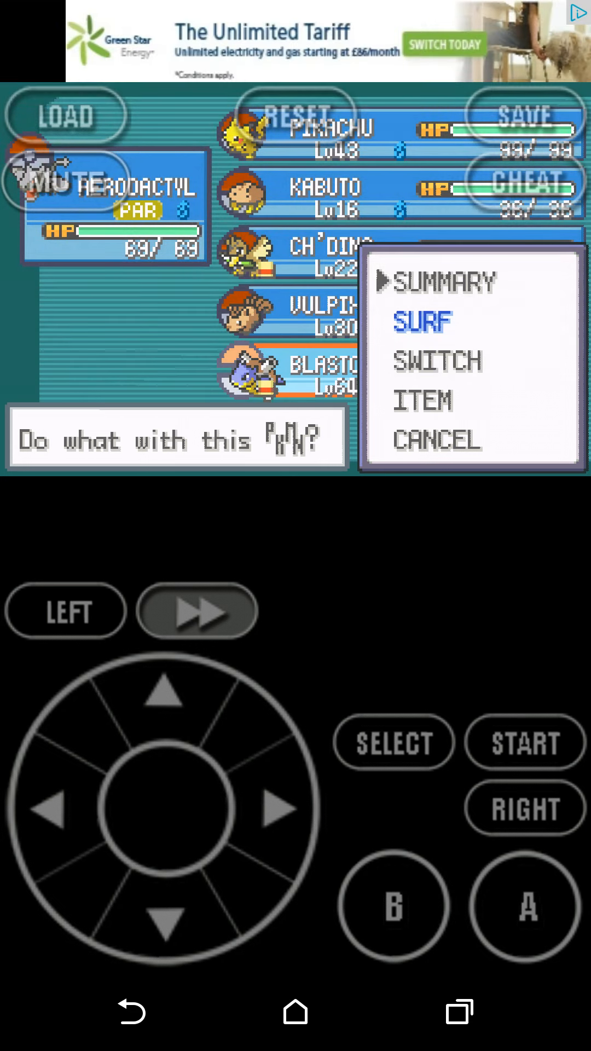
{"action": "left_click", "coordinate": [436, 361]}
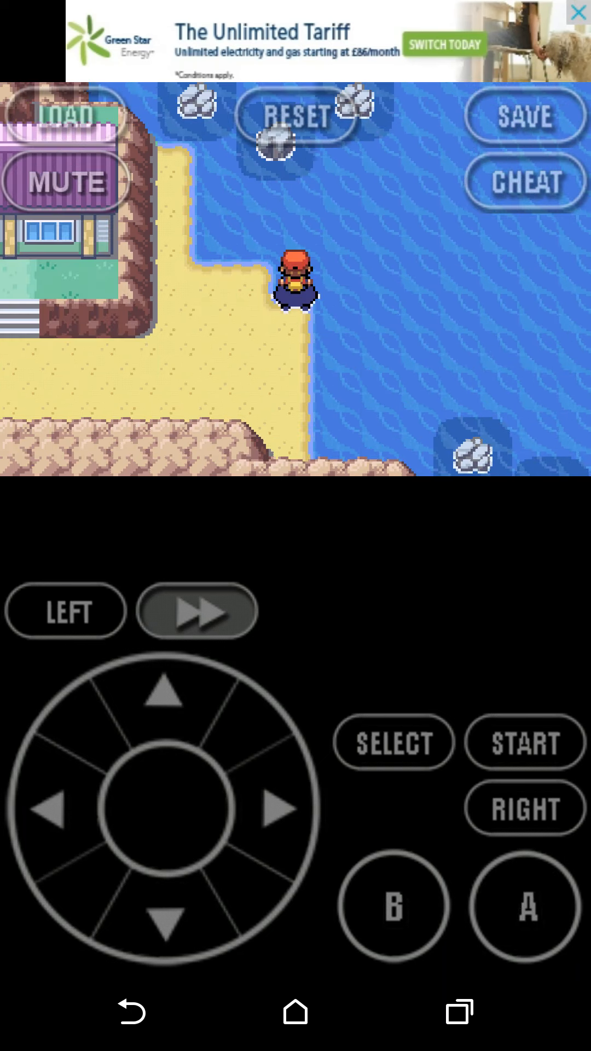
- Agree to surf across the water and walk west through the grass after landing
{"action": "left_click", "coordinate": [525, 906]}
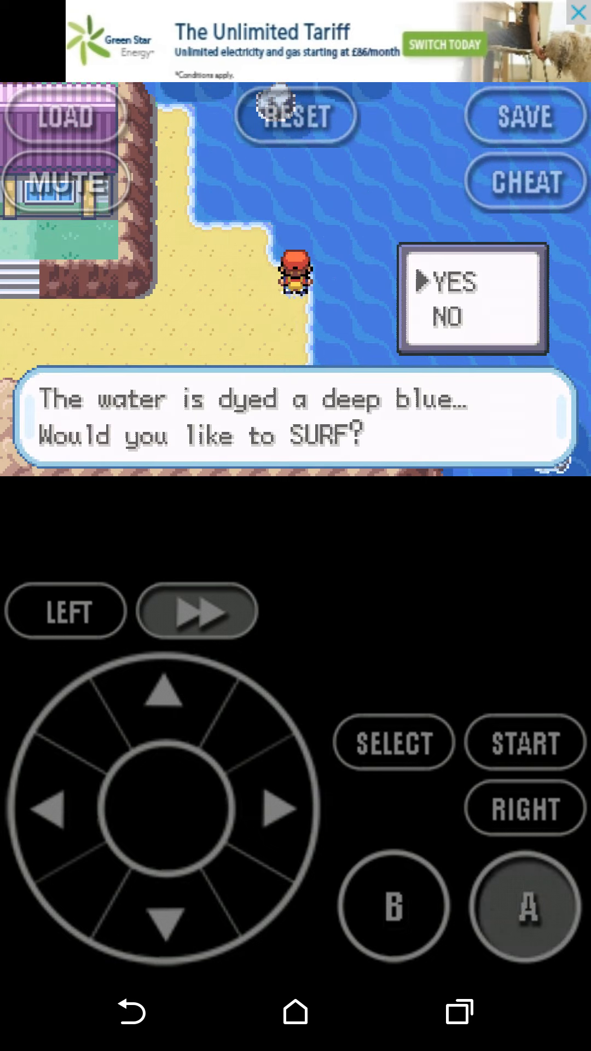
{"action": "left_click", "coordinate": [527, 906]}
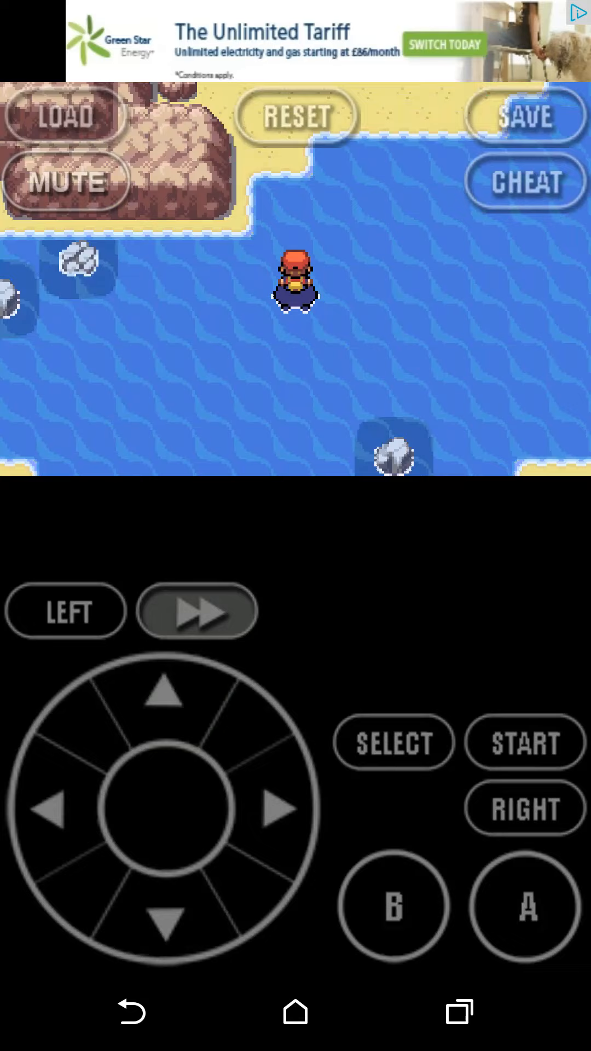
{"action": "left_click", "coordinate": [47, 810]}
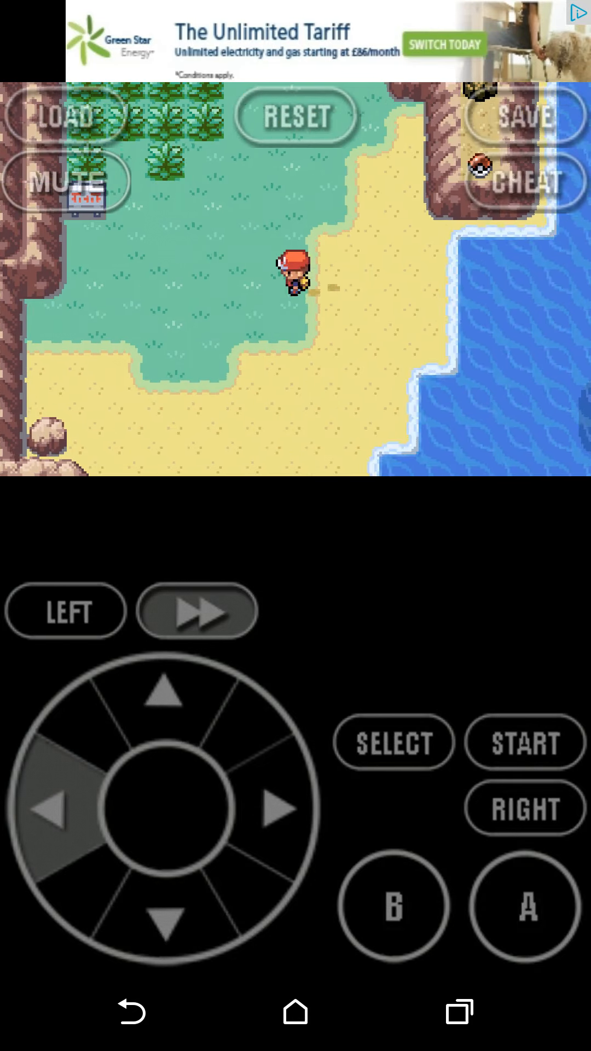
{"action": "left_click", "coordinate": [165, 699]}
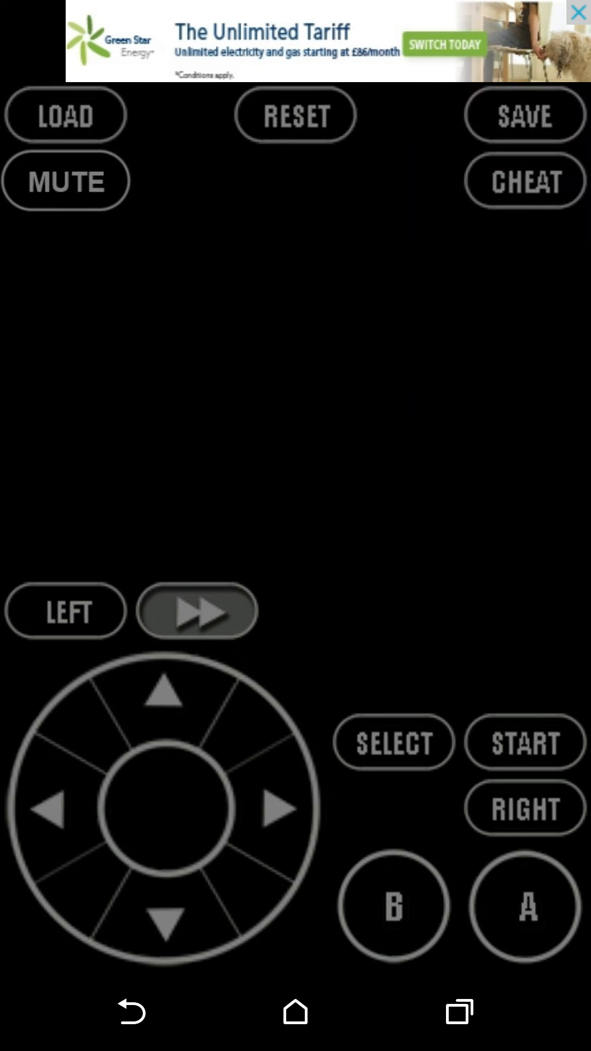
- Defeat the wild Ponyta with Blastoise's Hydro Cannon and continue north between the cliffs
{"action": "left_click", "coordinate": [524, 906]}
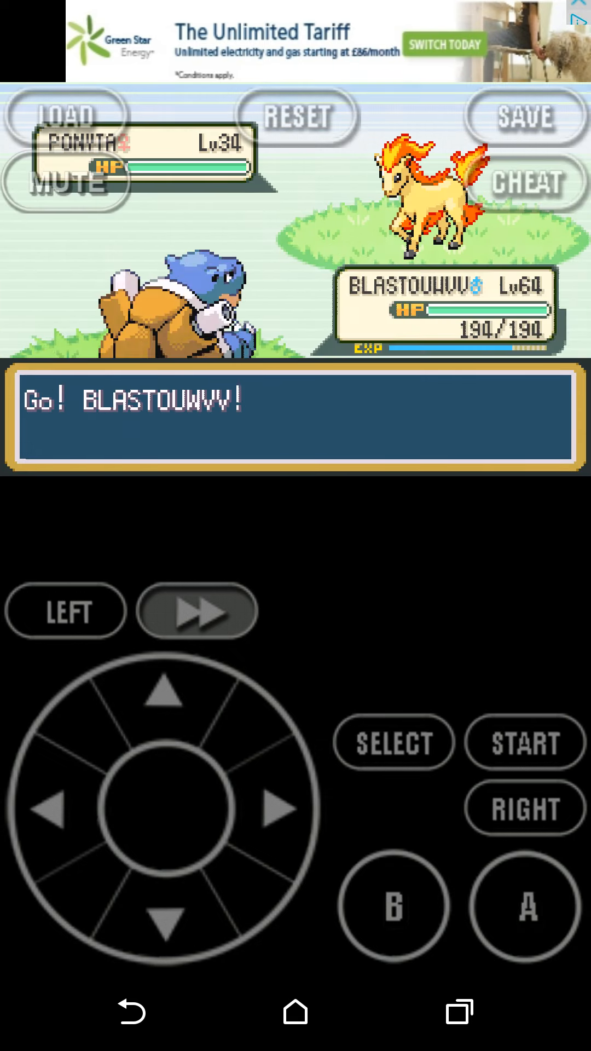
{"action": "left_click", "coordinate": [524, 907]}
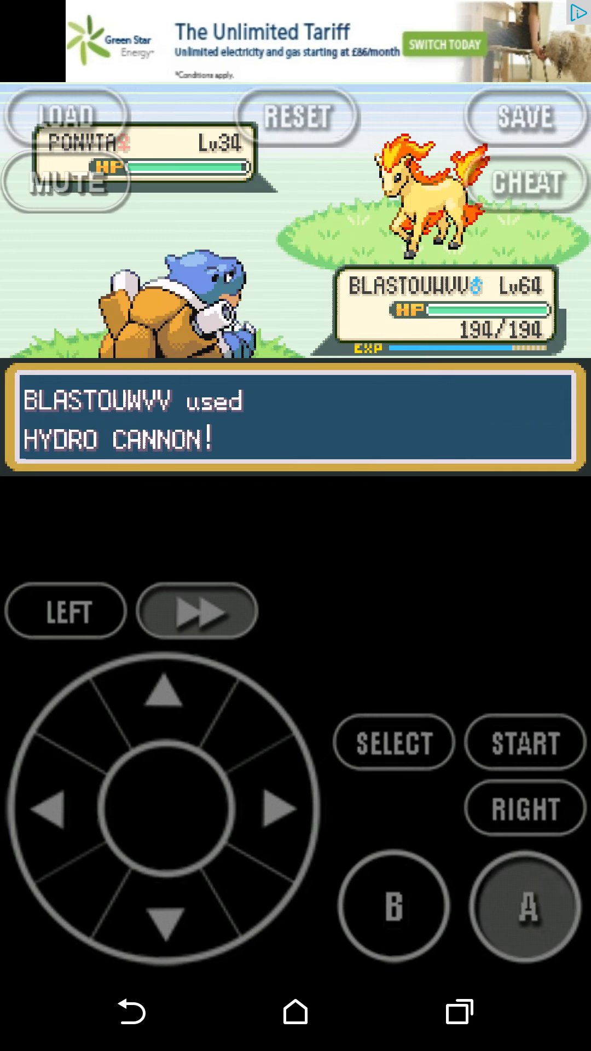
{"action": "left_click", "coordinate": [527, 906]}
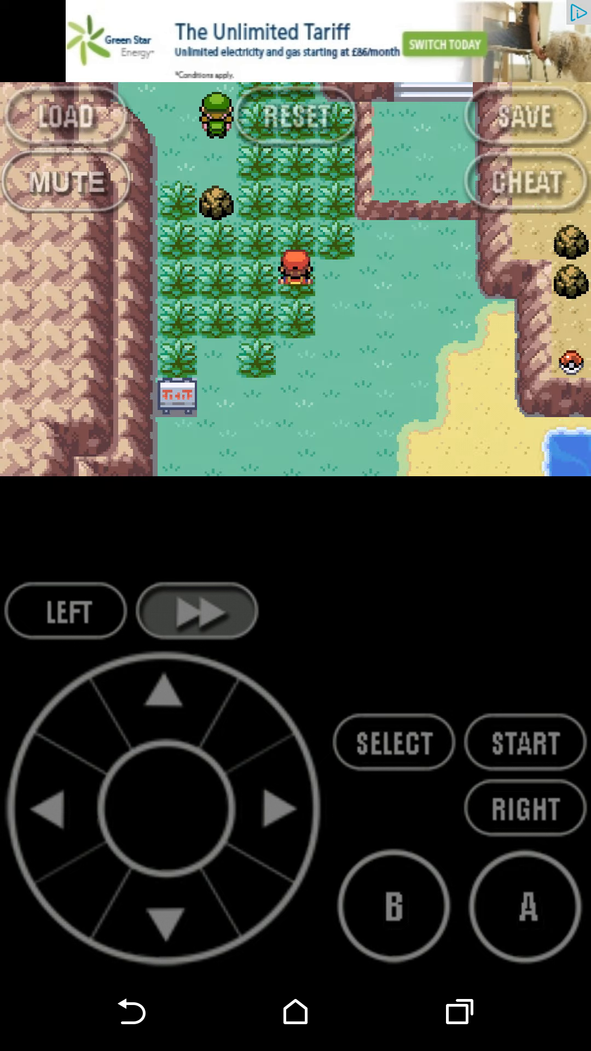
{"action": "left_click", "coordinate": [166, 691]}
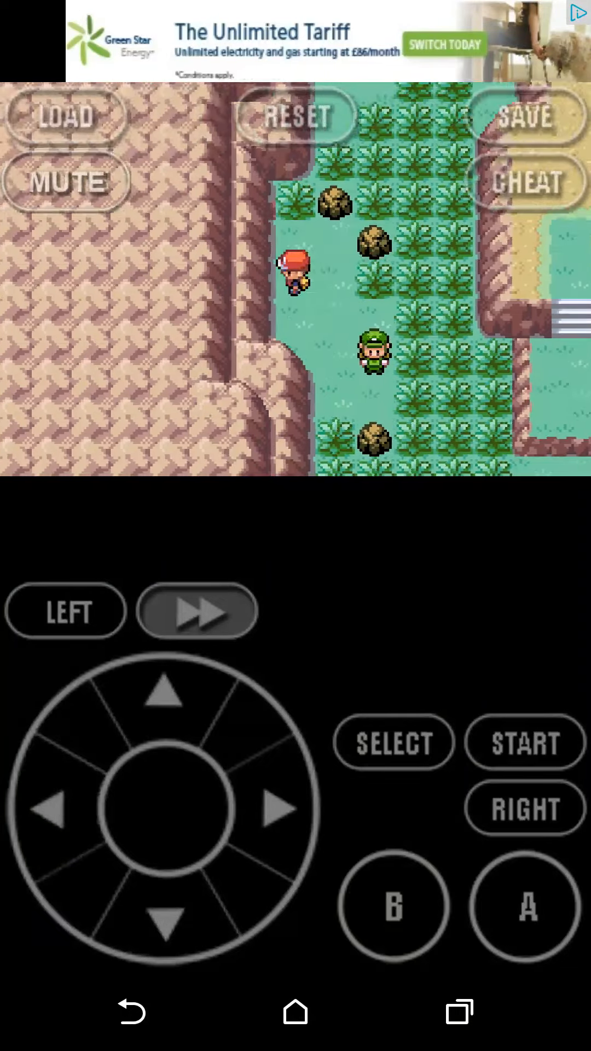
{"action": "left_click", "coordinate": [274, 807]}
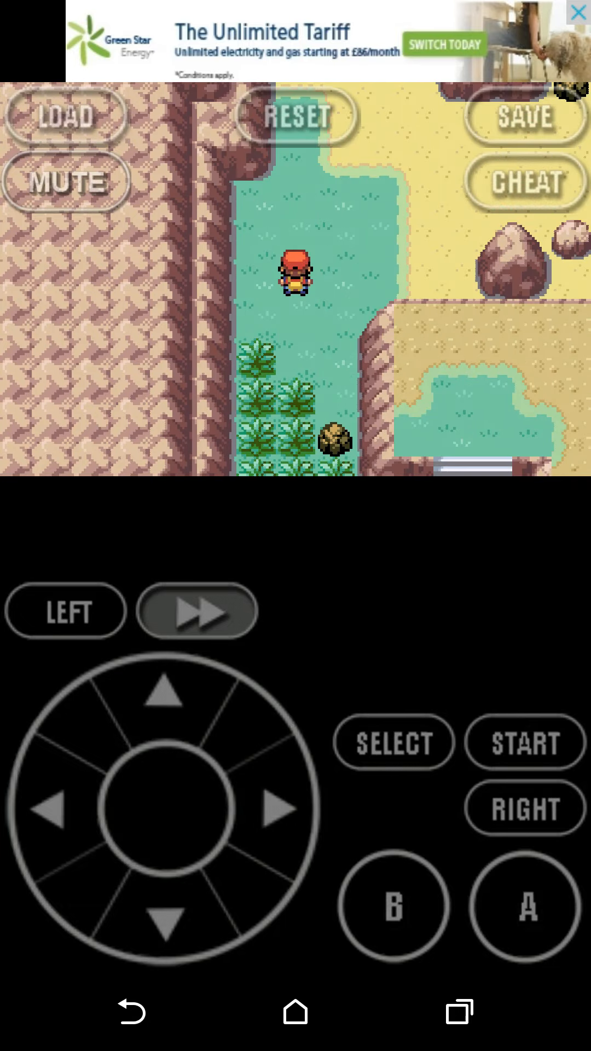
- Walk past the boulders and up the rocky passage into the waterfall cave
{"action": "left_click", "coordinate": [46, 810]}
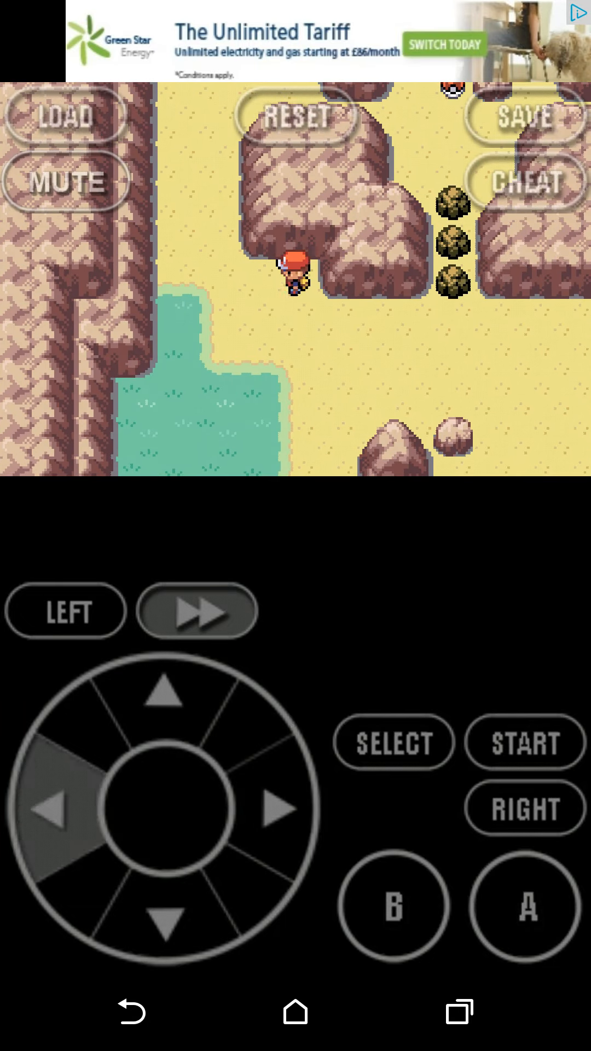
{"action": "left_click", "coordinate": [46, 810]}
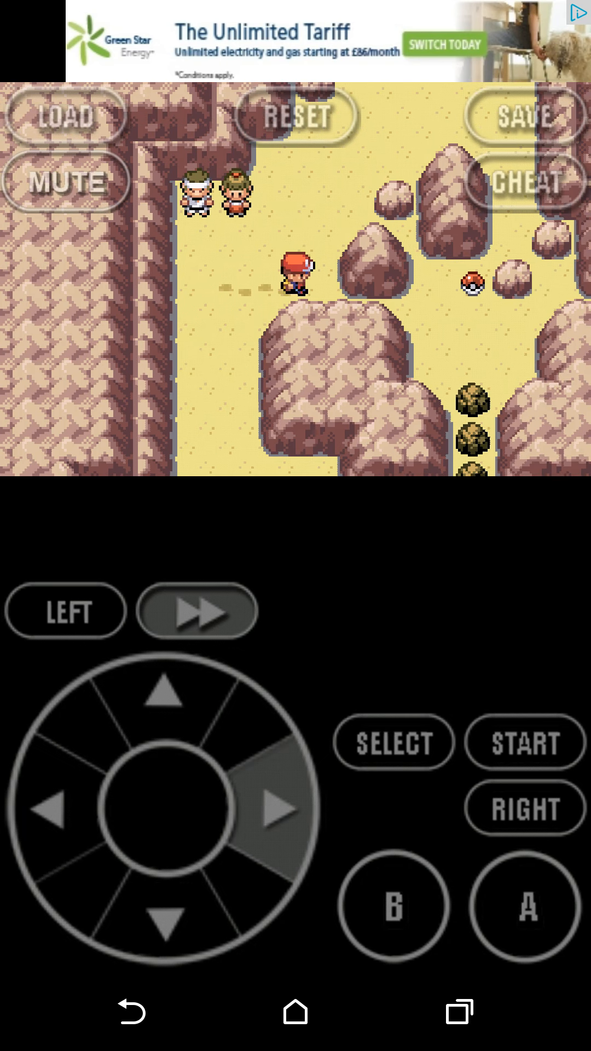
{"action": "left_click", "coordinate": [394, 907]}
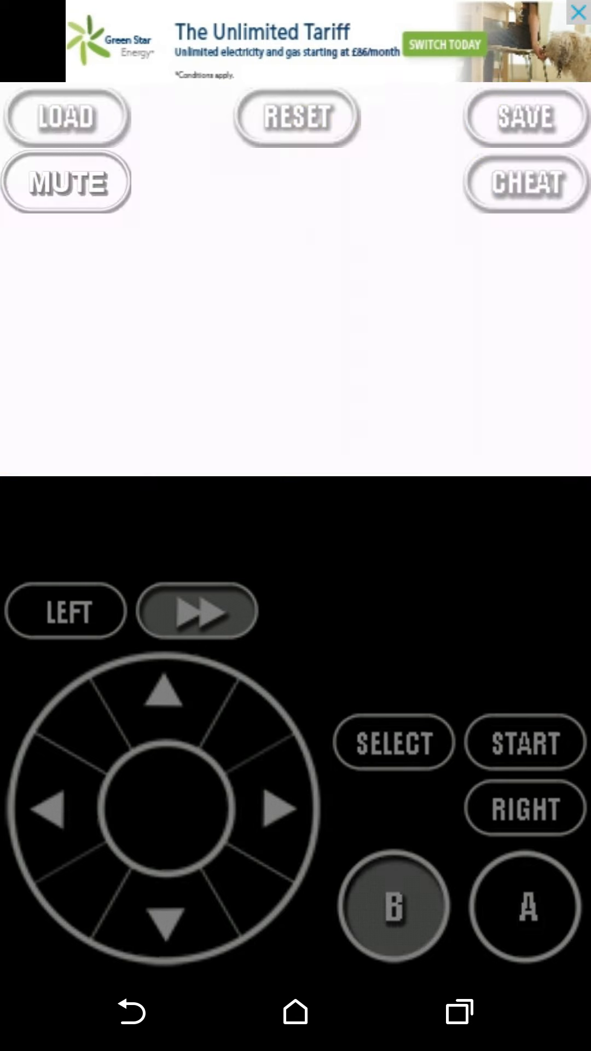
{"action": "left_click", "coordinate": [163, 698]}
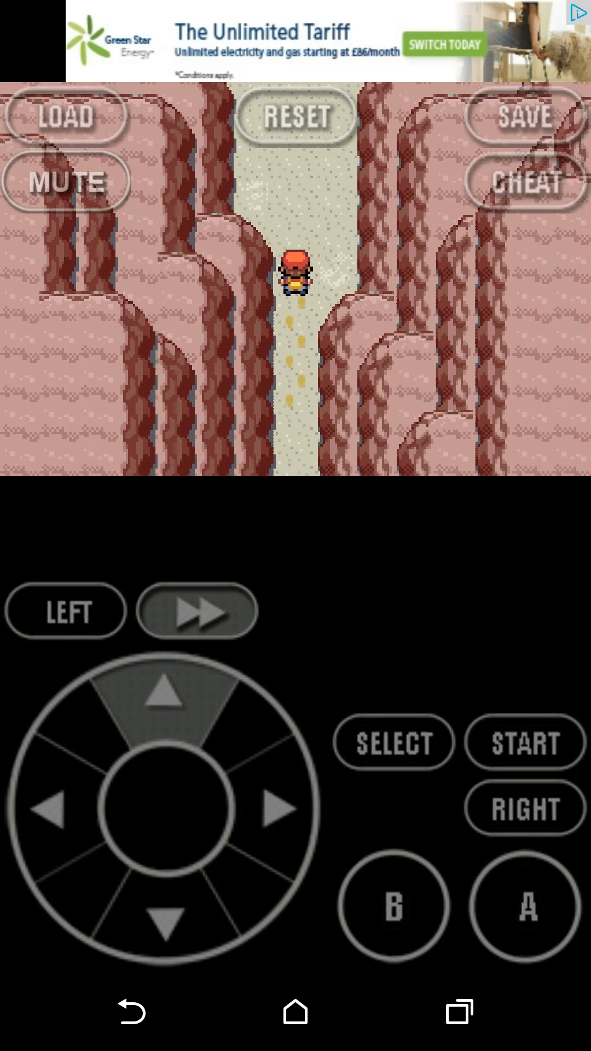
{"action": "left_click", "coordinate": [274, 806]}
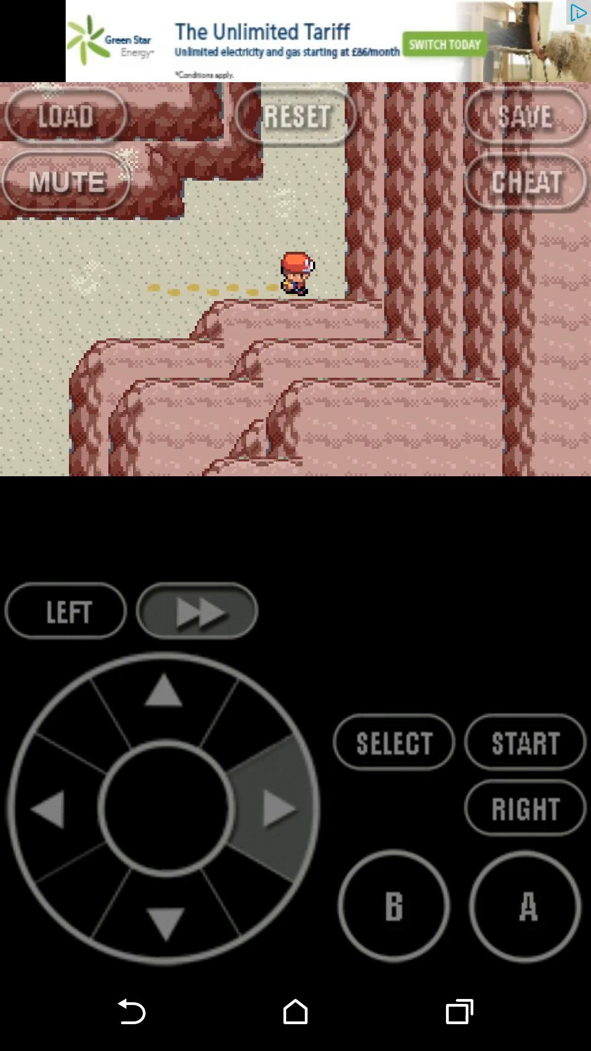
{"action": "left_click", "coordinate": [47, 809]}
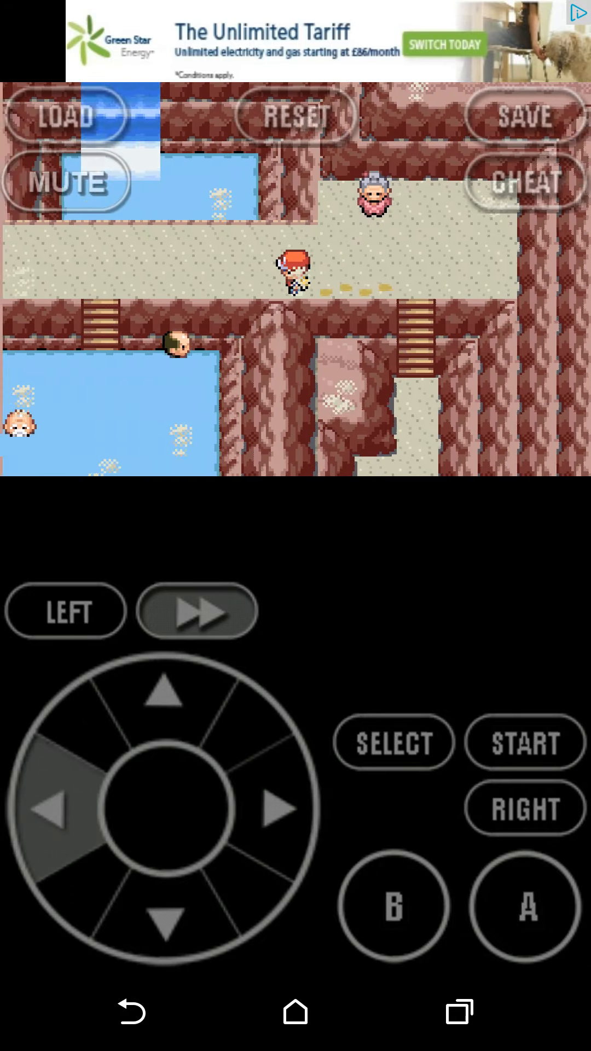
- Talk to the old man by the waterfall and advance through his dialogue
{"action": "left_click", "coordinate": [524, 906]}
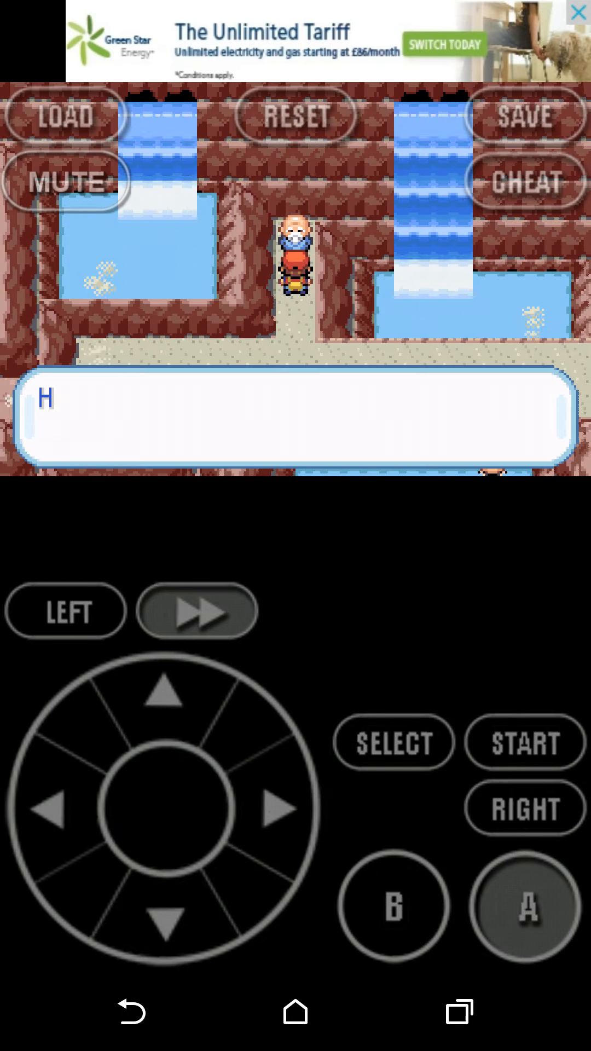
{"action": "left_click", "coordinate": [526, 906]}
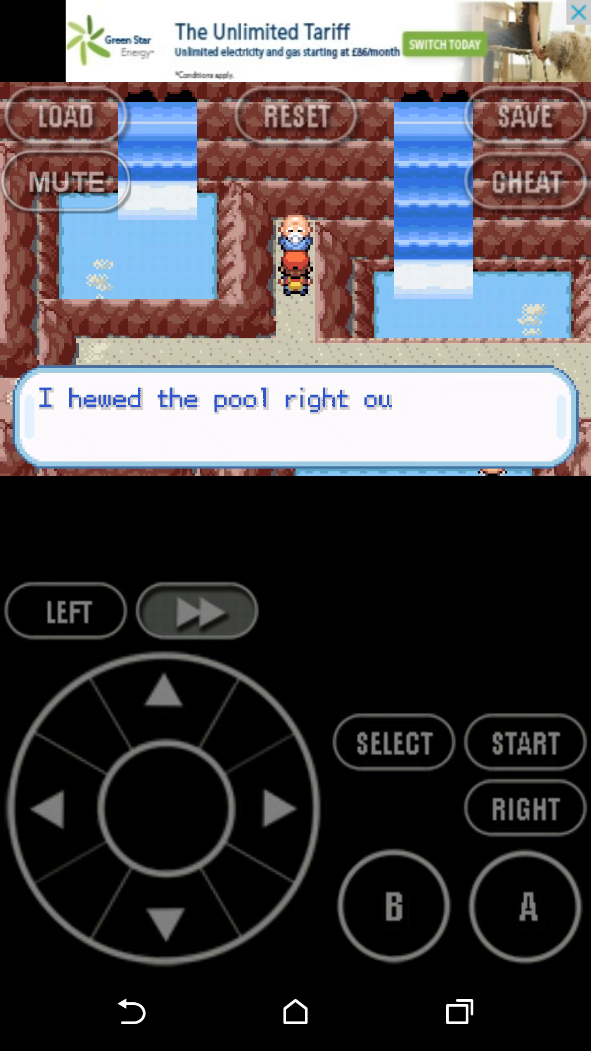
{"action": "left_click", "coordinate": [524, 907]}
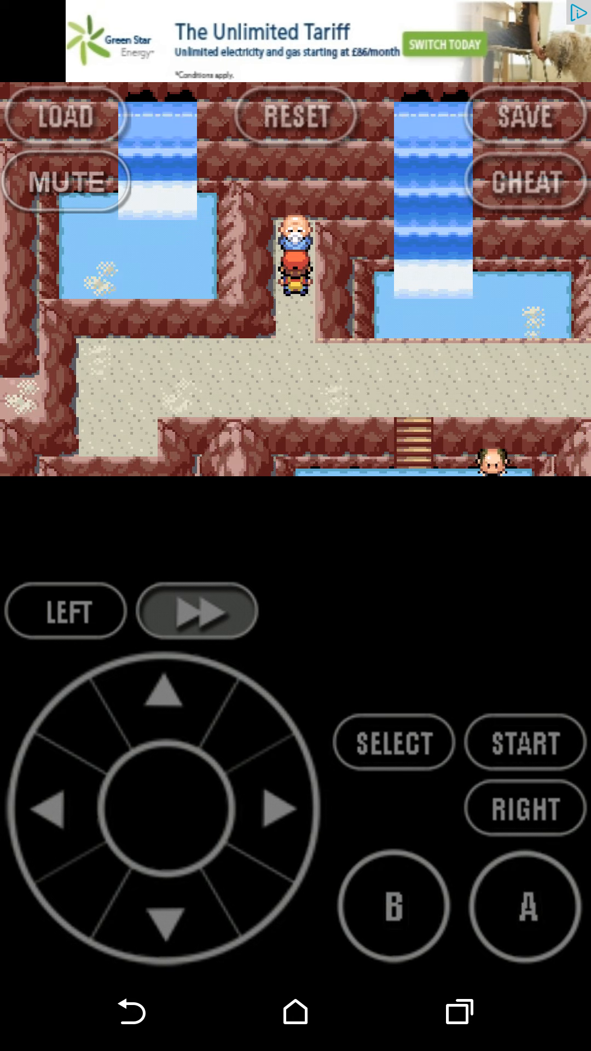
- Use the hidden machine from the old man and teach its move to KABUTO
{"action": "left_click", "coordinate": [524, 742]}
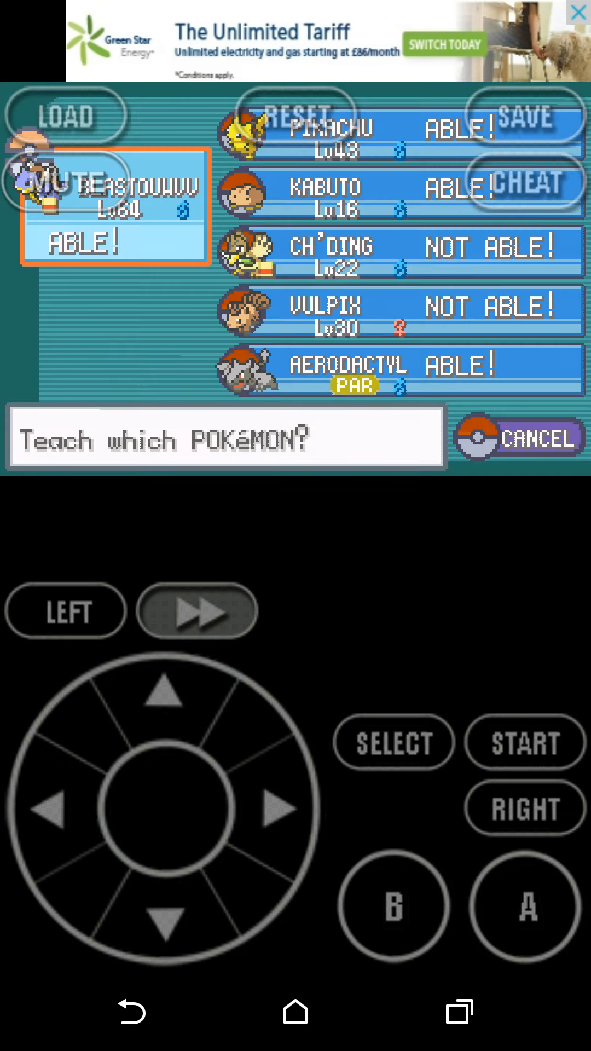
{"action": "left_click", "coordinate": [165, 711]}
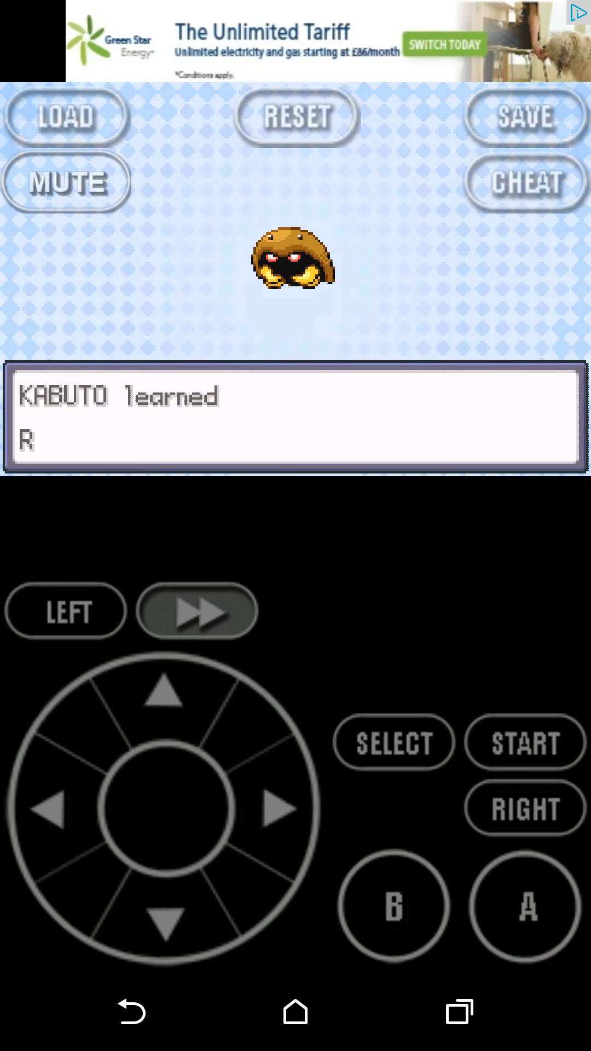
{"action": "left_click", "coordinate": [524, 742]}
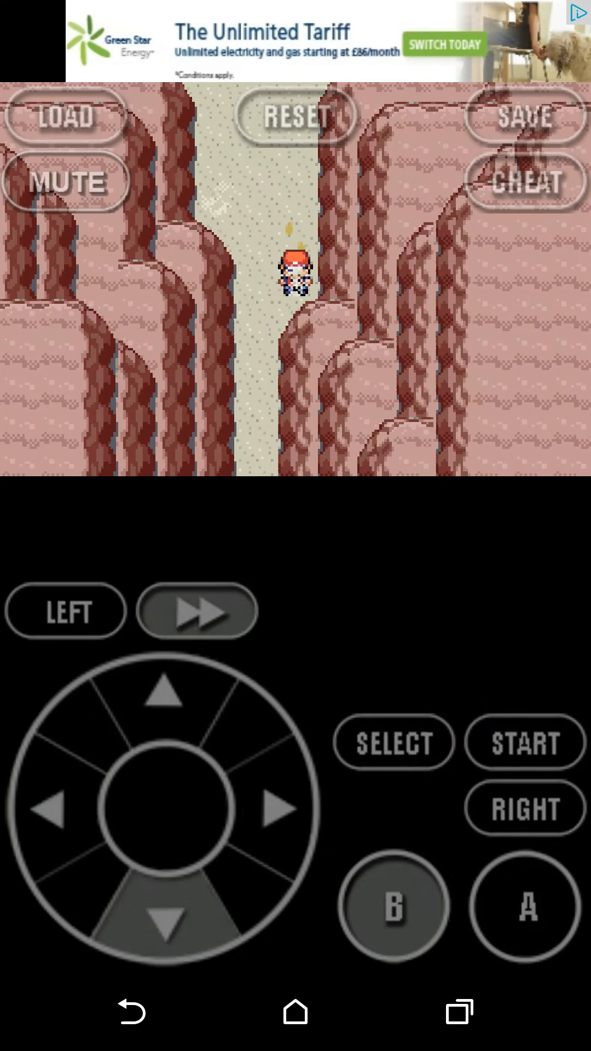
- Walk down the canyon past the hikers and boulders to the beach and view the bag's key items
{"action": "left_click", "coordinate": [165, 923]}
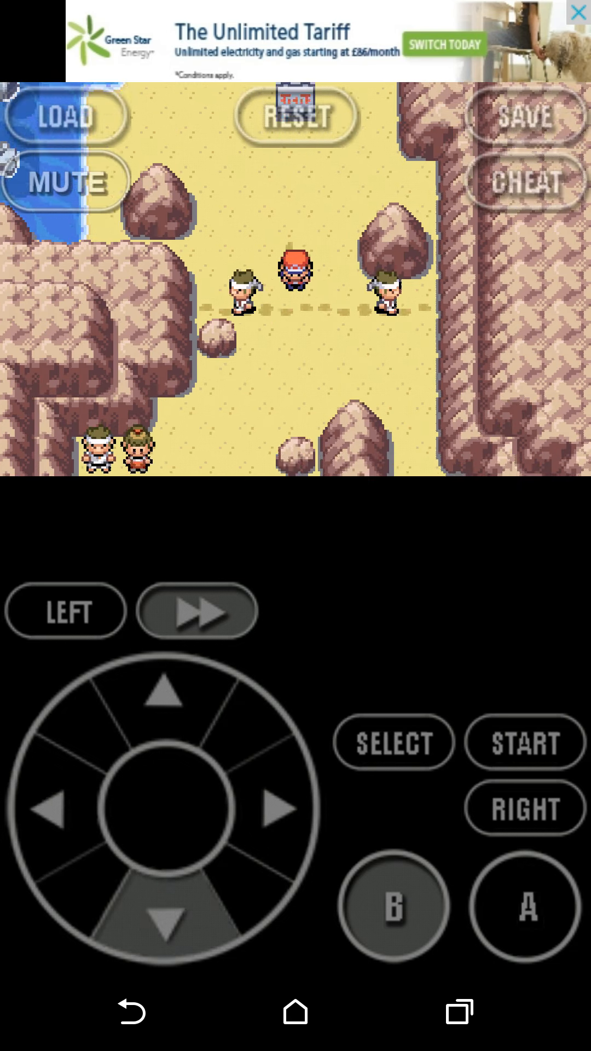
{"action": "left_click", "coordinate": [163, 926]}
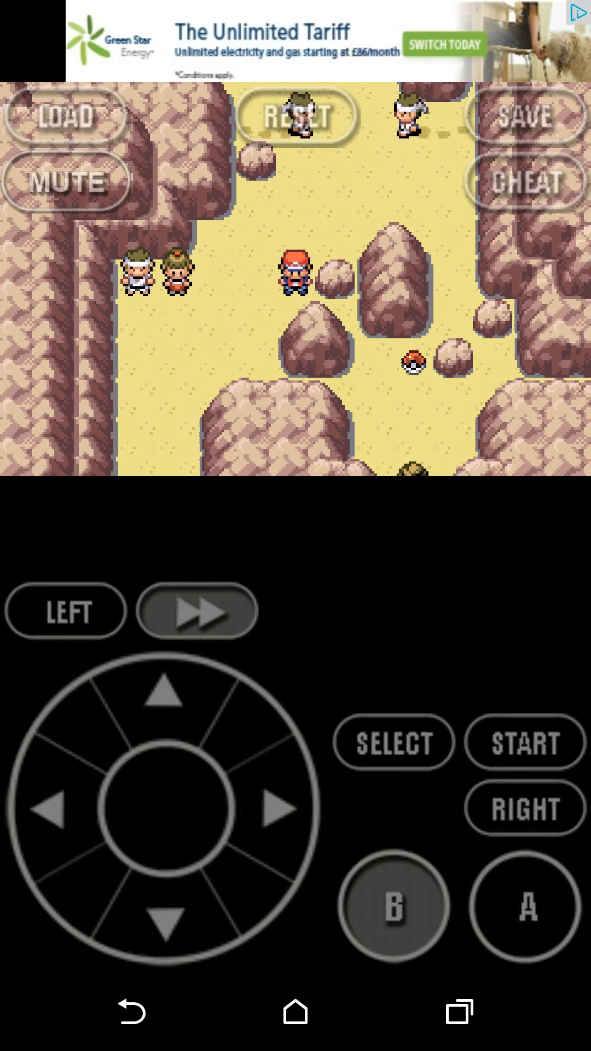
{"action": "left_click", "coordinate": [164, 923]}
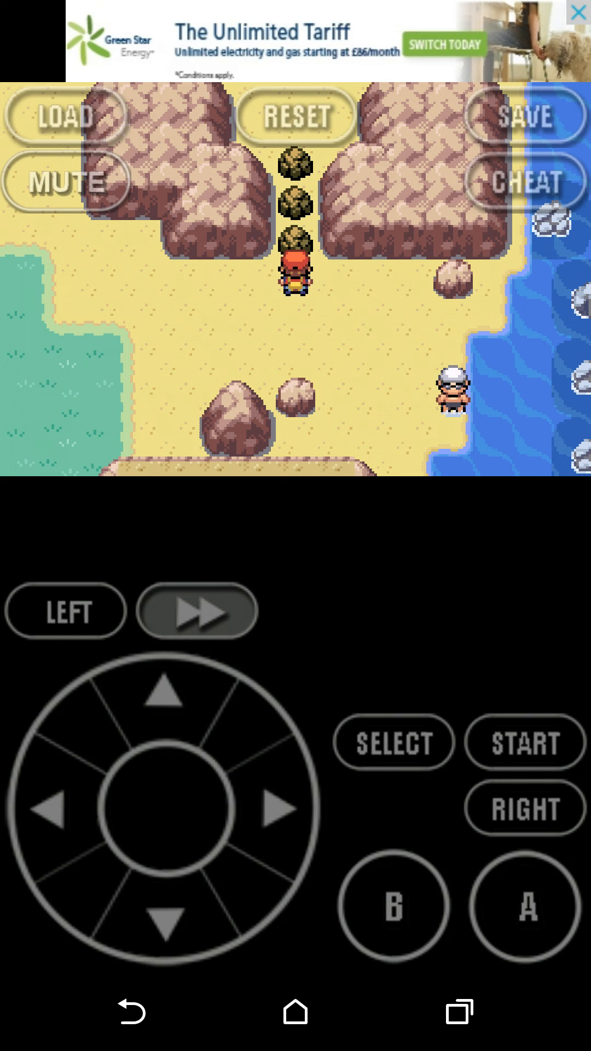
{"action": "left_click", "coordinate": [524, 742]}
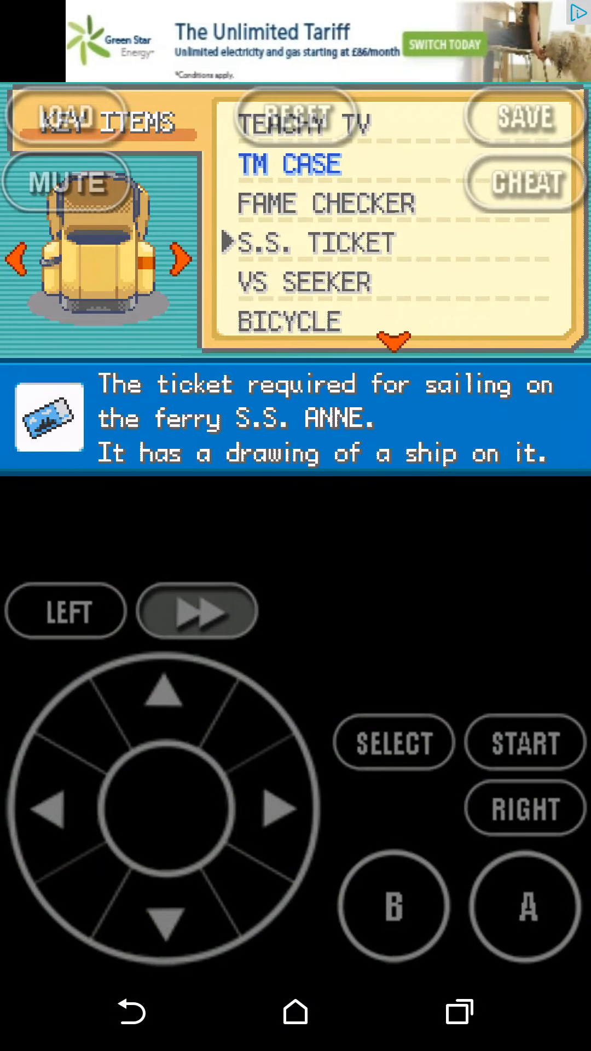
- Close the bag, walk along the cliff to the harbour and board the ferry
{"action": "left_click", "coordinate": [393, 907]}
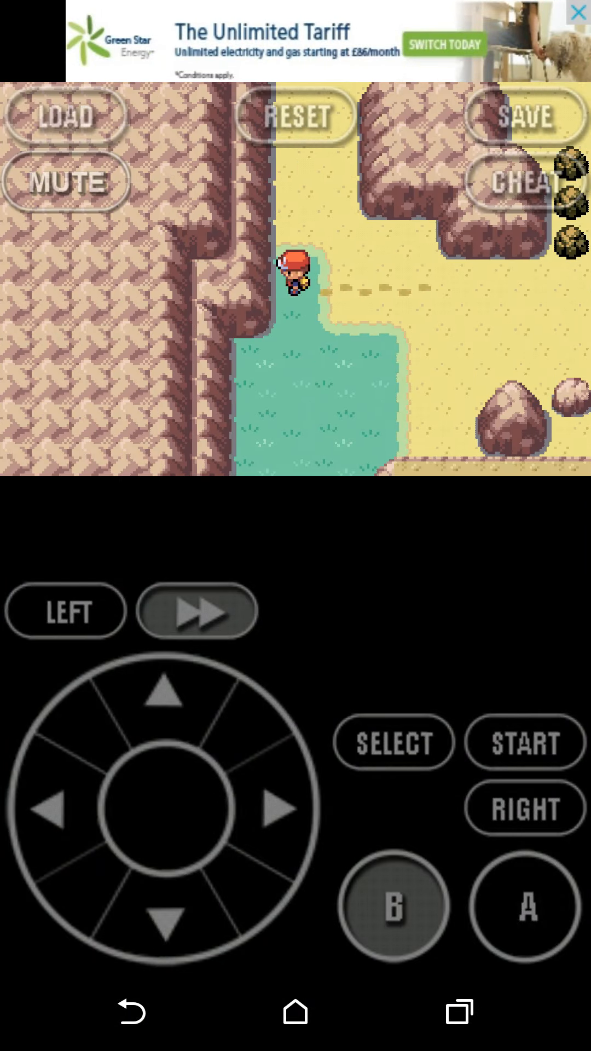
{"action": "left_click", "coordinate": [396, 905]}
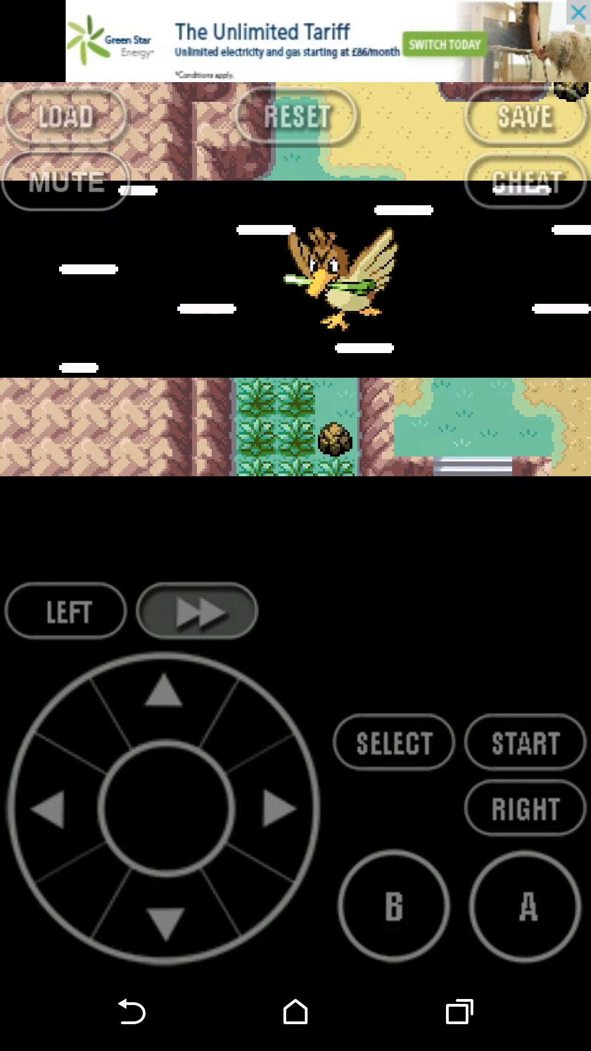
{"action": "left_click", "coordinate": [164, 925]}
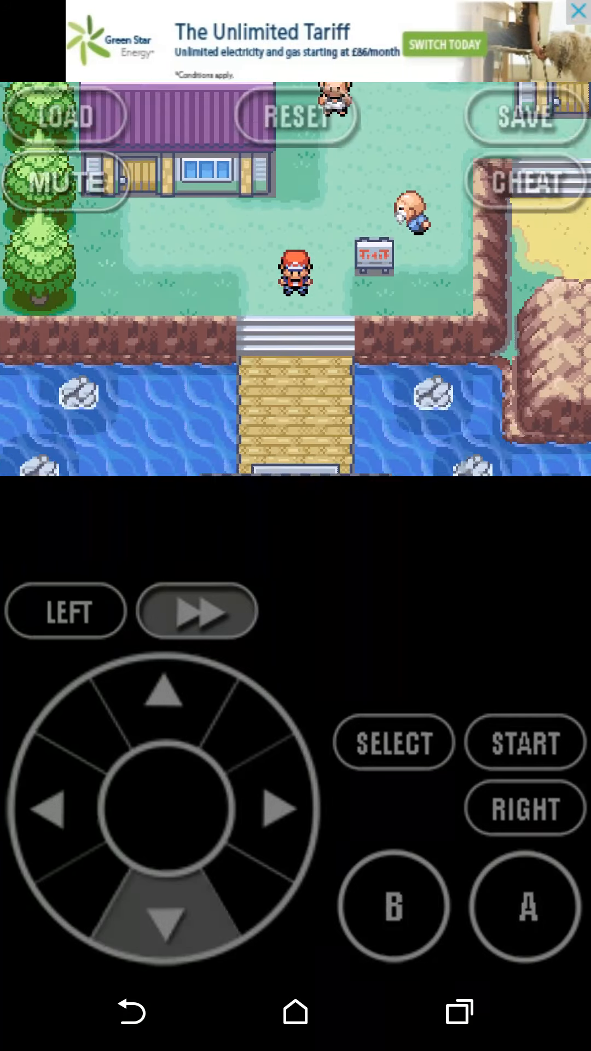
{"action": "left_click", "coordinate": [164, 922]}
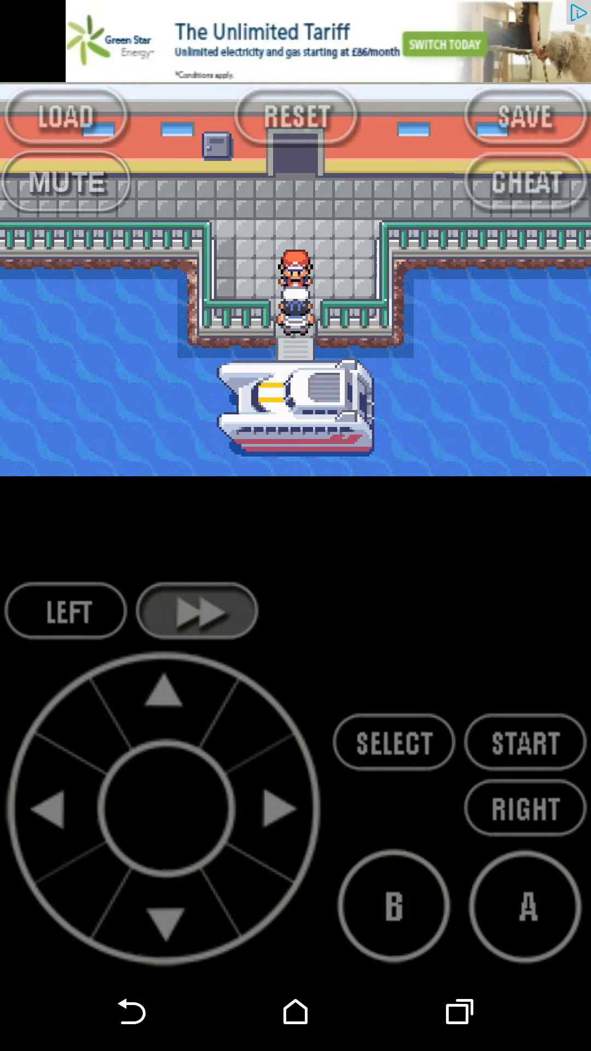
{"action": "left_click", "coordinate": [525, 907]}
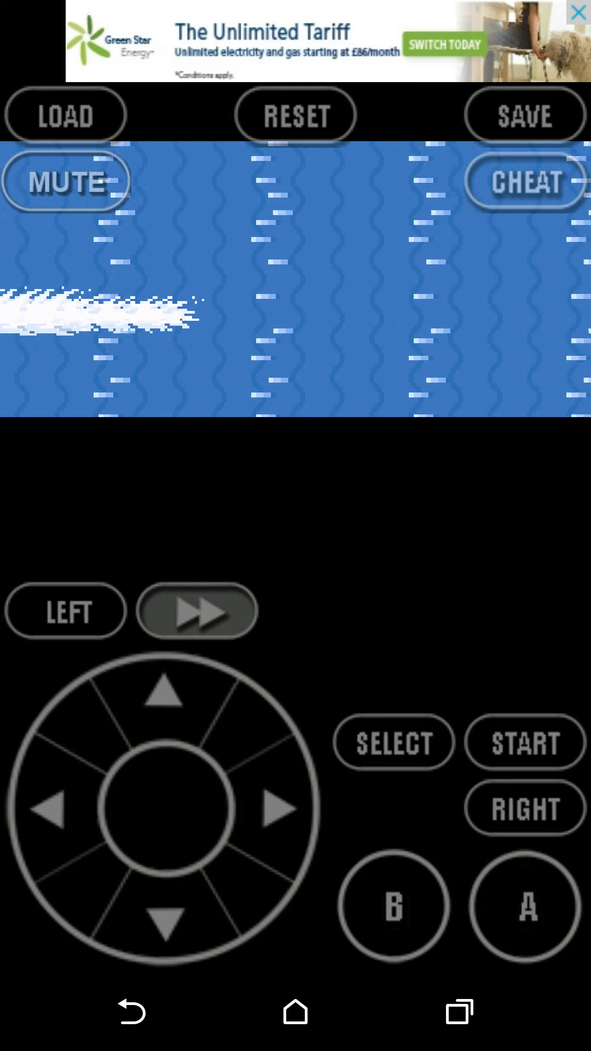
- Walk along the wooden pier and bring up the lead Pokémon's Fly option
{"action": "left_click", "coordinate": [164, 707]}
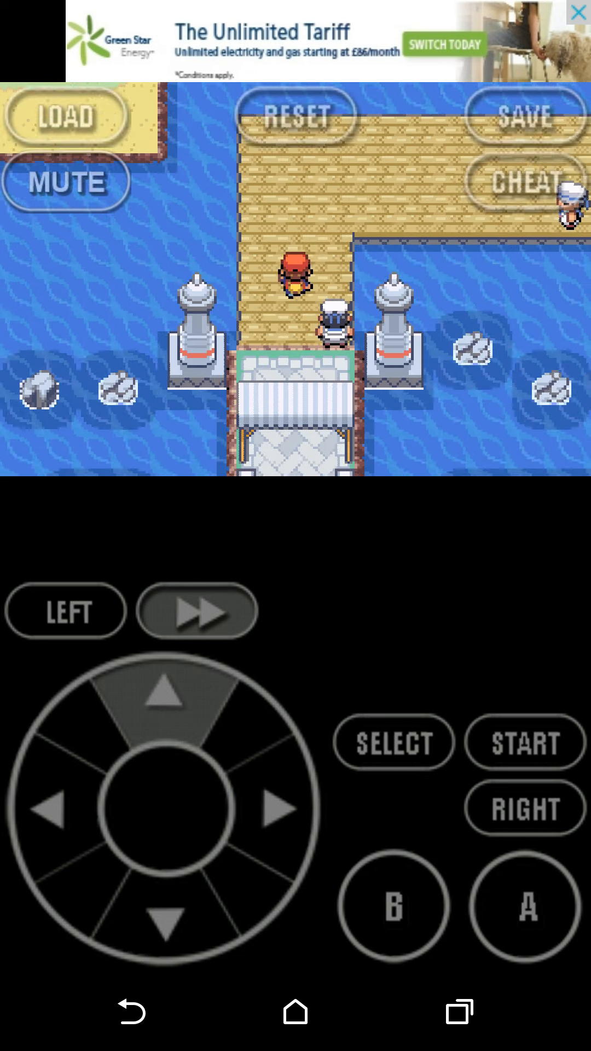
{"action": "left_click", "coordinate": [524, 742]}
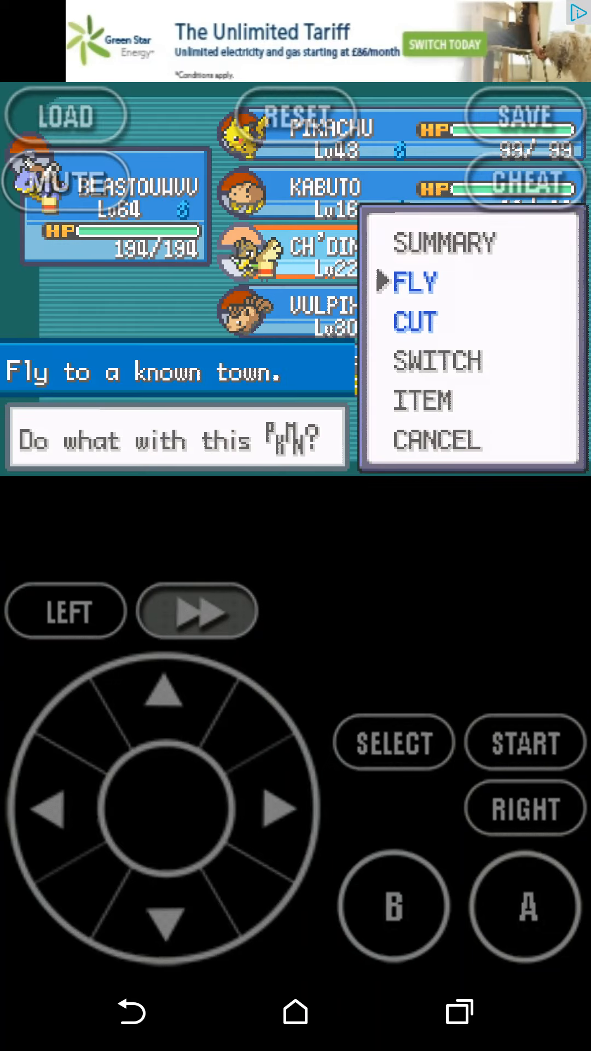
- Choose Fly and move the region map marker toward the destination town
{"action": "left_click", "coordinate": [414, 281]}
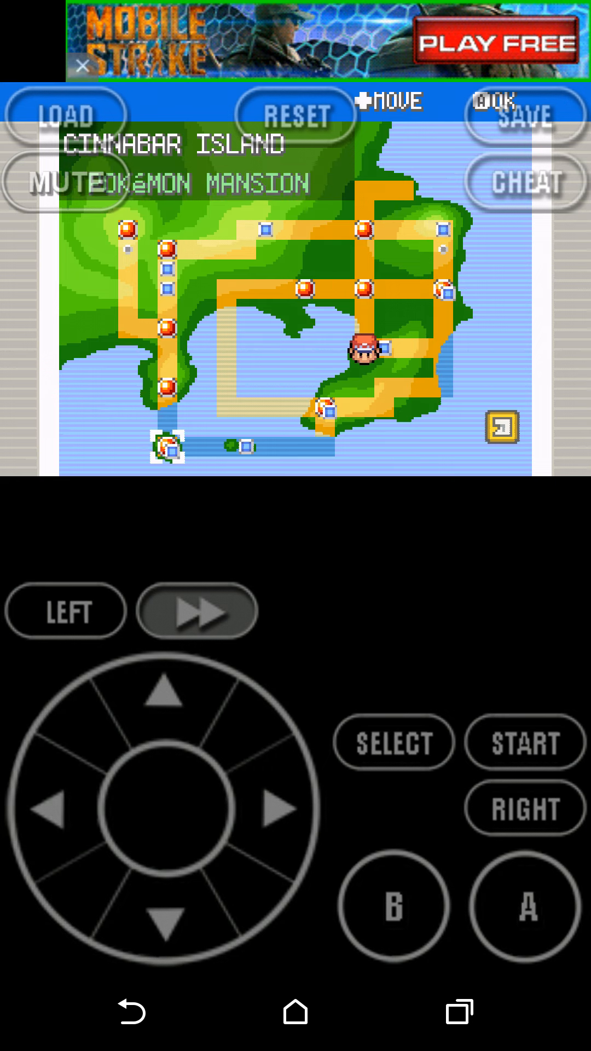
{"action": "left_click", "coordinate": [165, 707]}
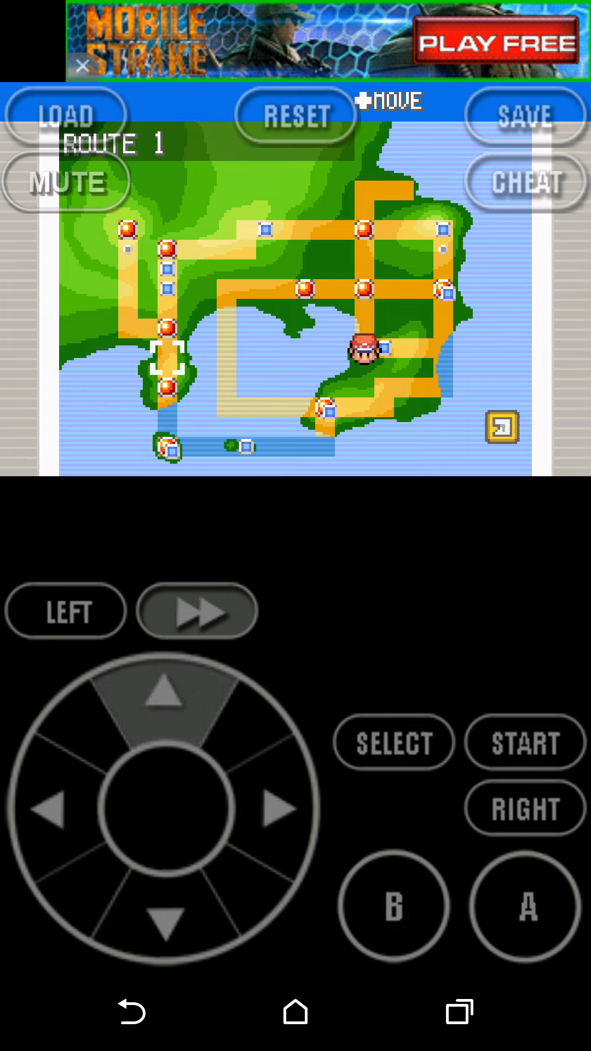
{"action": "left_click", "coordinate": [163, 714]}
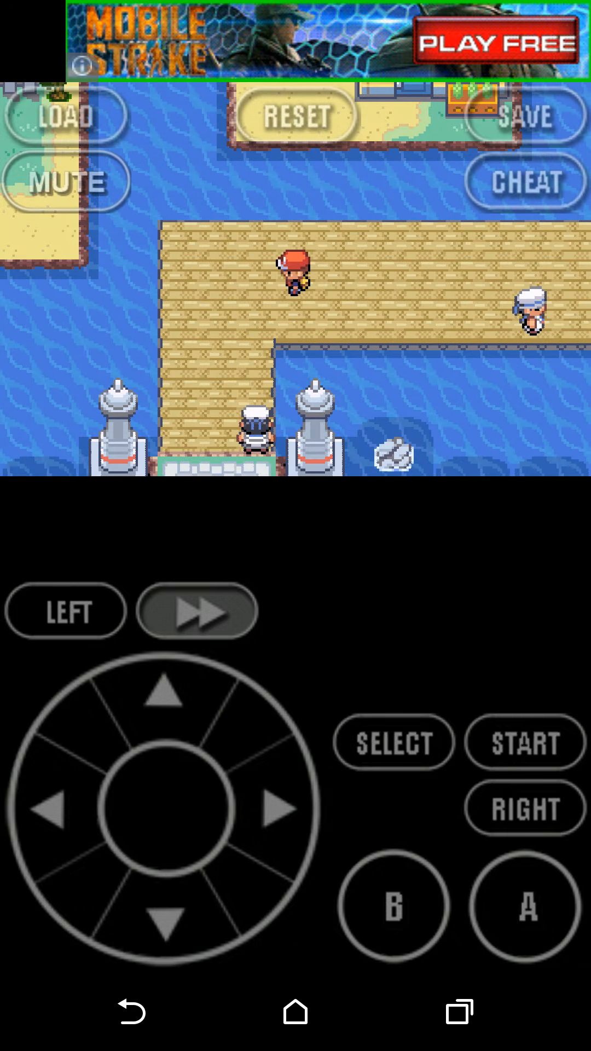
- Confirm the fly destination and walk from the Pokémon Center into a building
{"action": "left_click", "coordinate": [159, 921]}
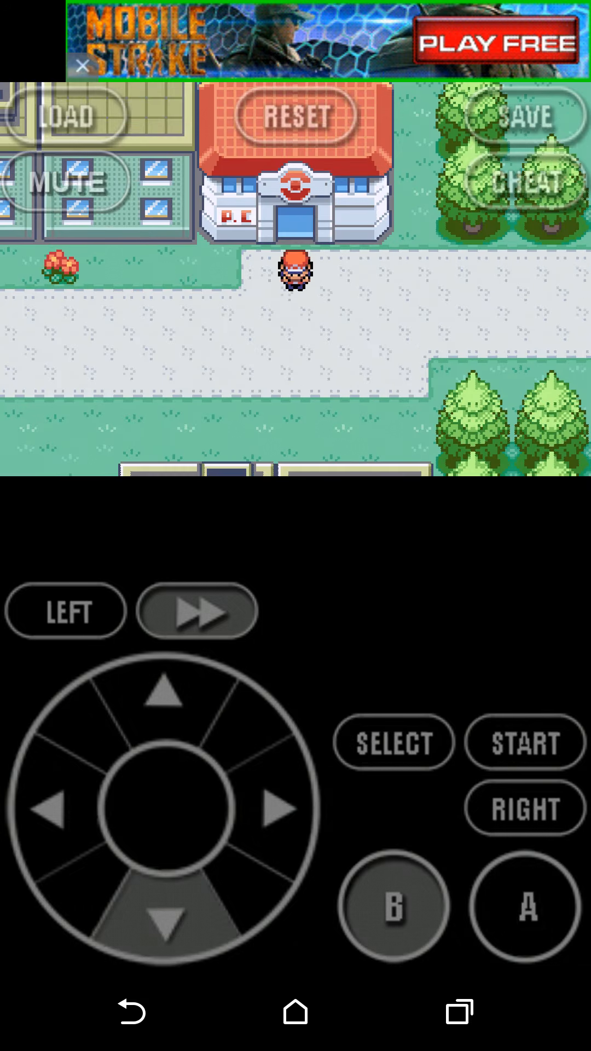
{"action": "left_click", "coordinate": [52, 811]}
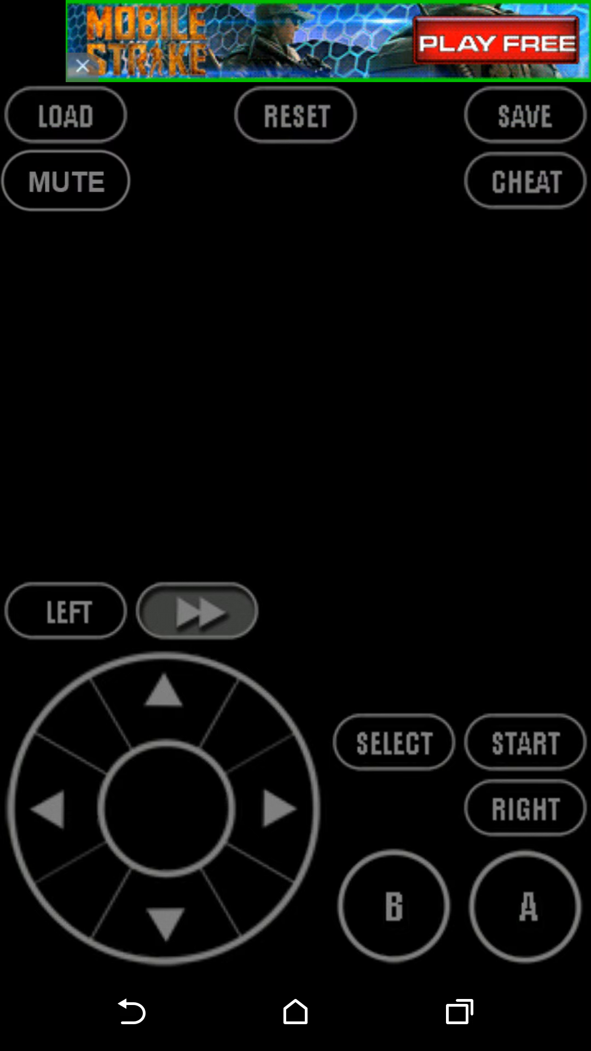
{"action": "left_click", "coordinate": [527, 910]}
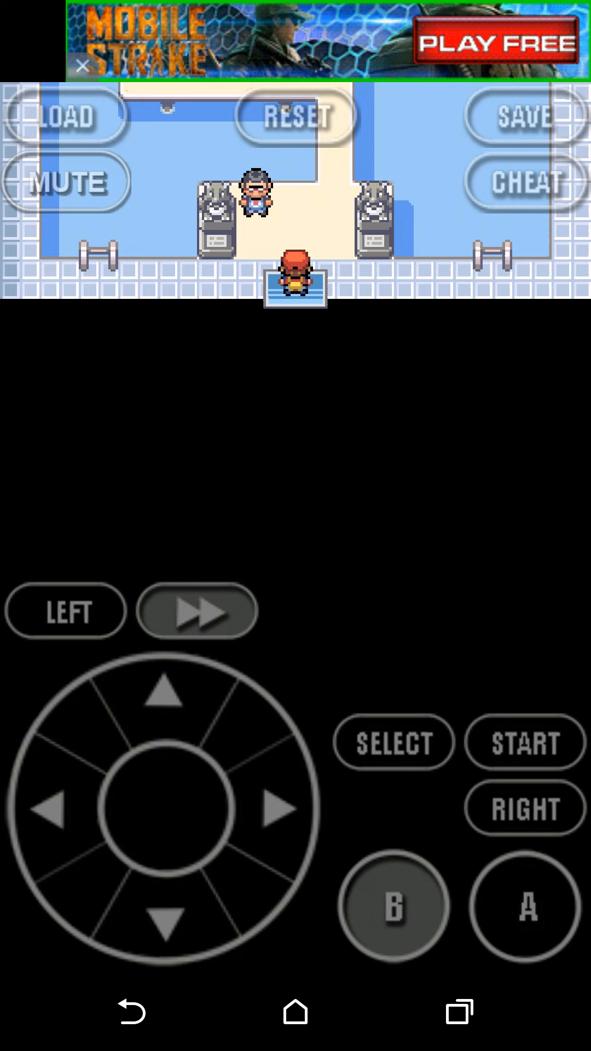
- Leave the building and enter the nearby house by the flowers
{"action": "left_click", "coordinate": [48, 811]}
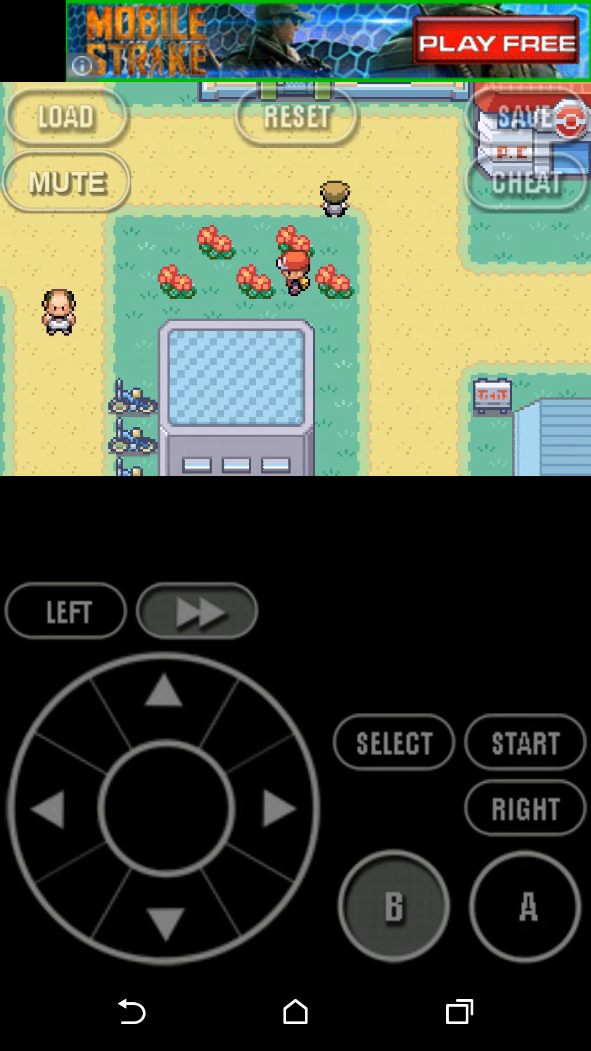
{"action": "left_click", "coordinate": [163, 925]}
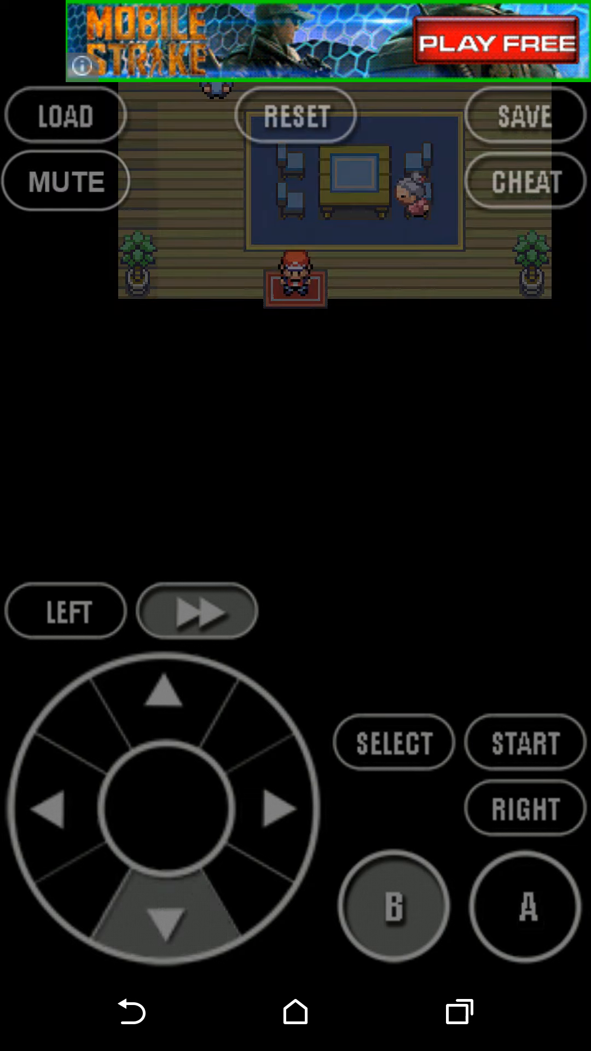